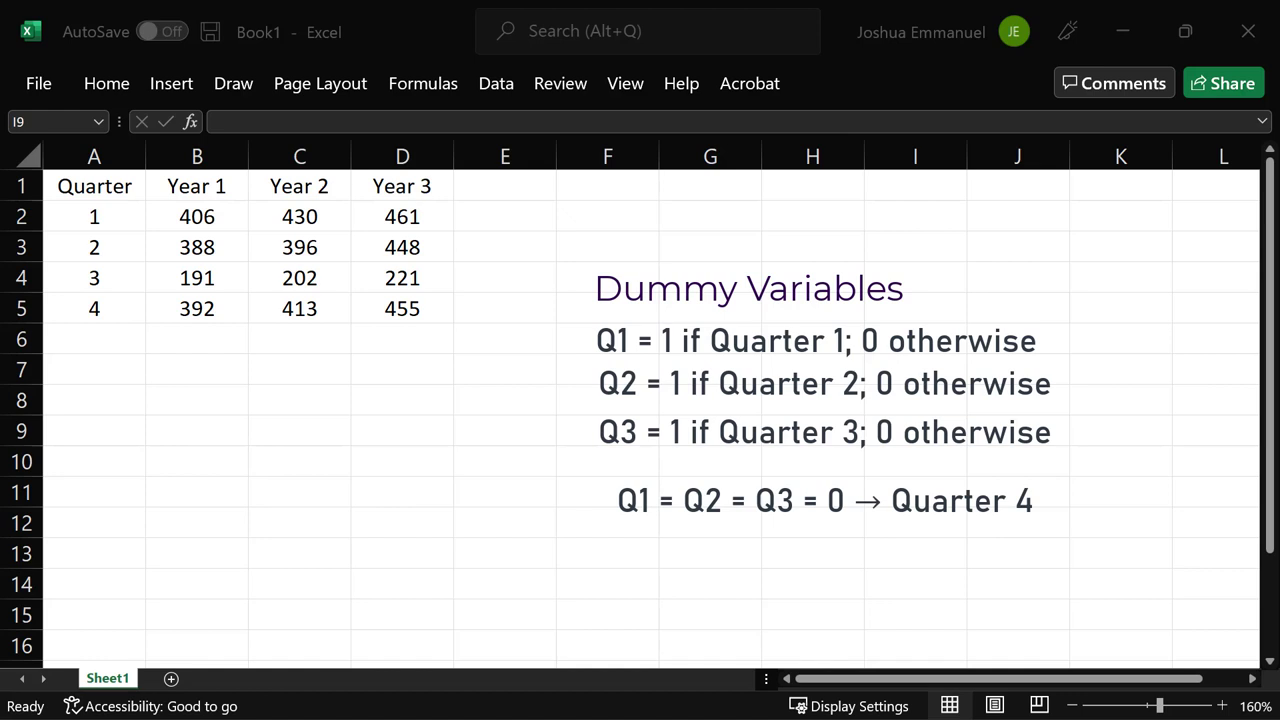
{"action": "mouse_move", "coordinate": [212, 183]}
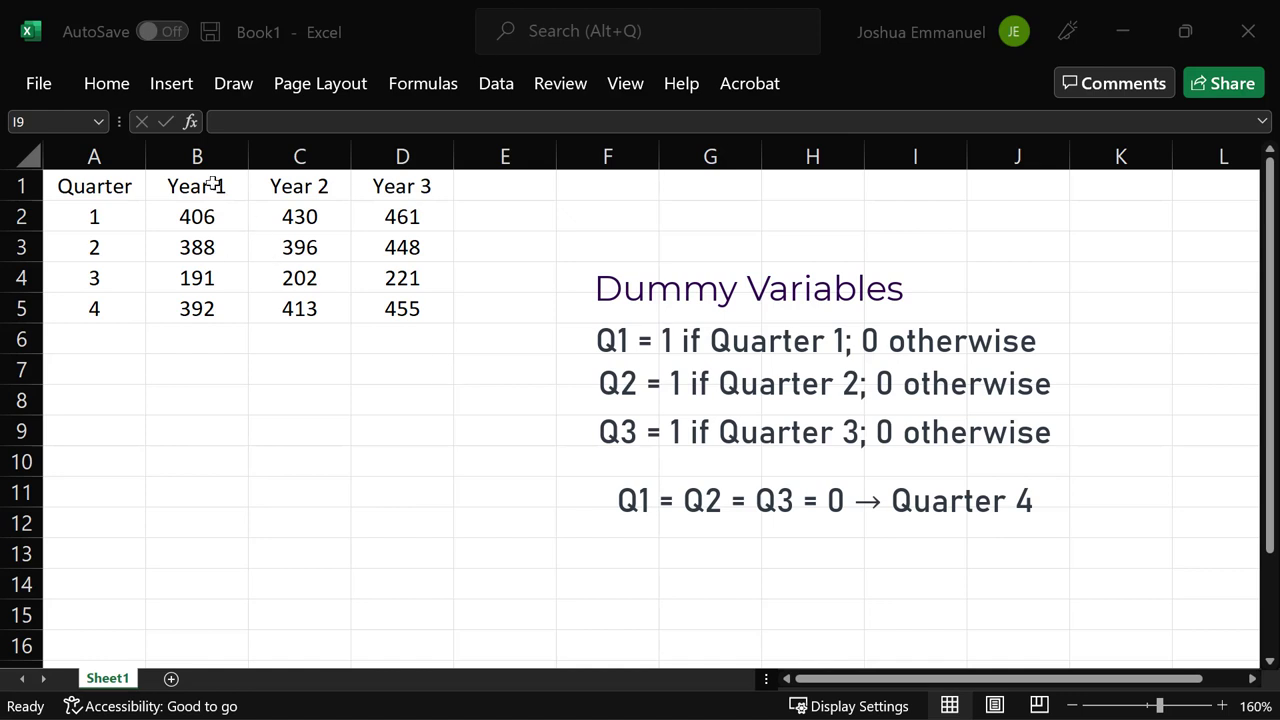
- Rename B1 to Sales and paste quarter numbers 1–4 down through row 13
{"action": "left_click", "coordinate": [196, 186]}
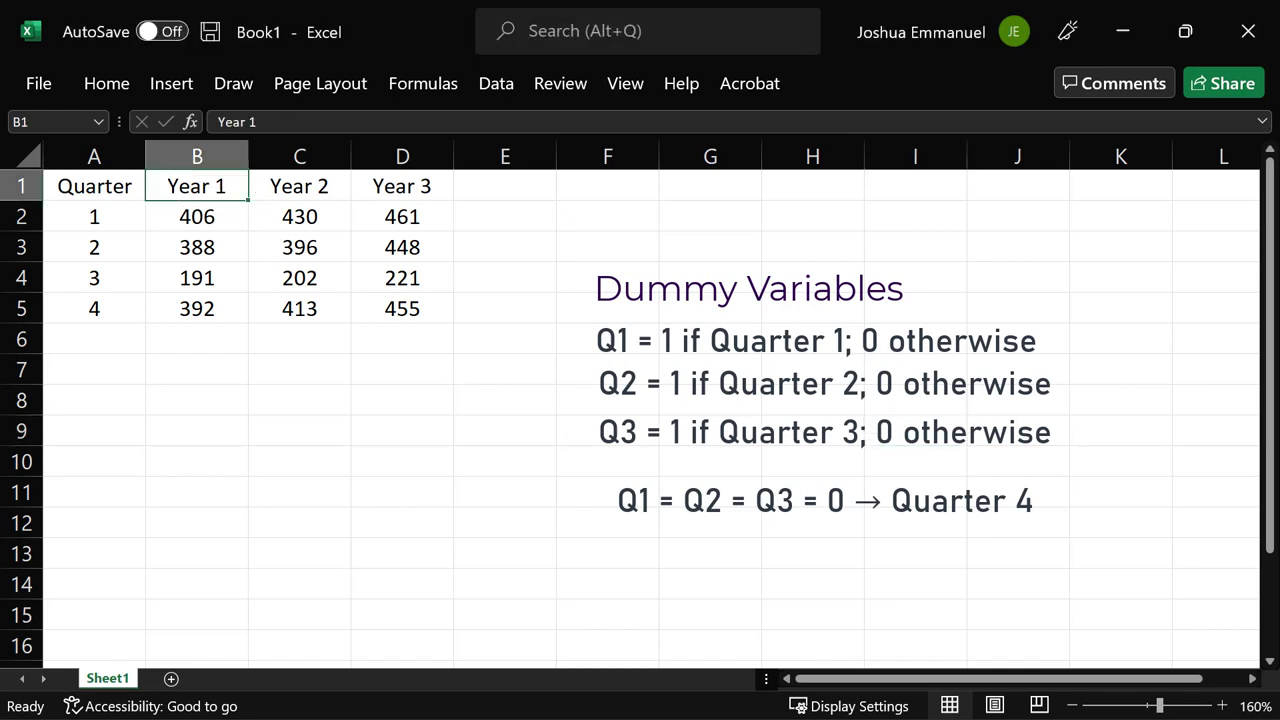
{"action": "type", "text": "Sales"}
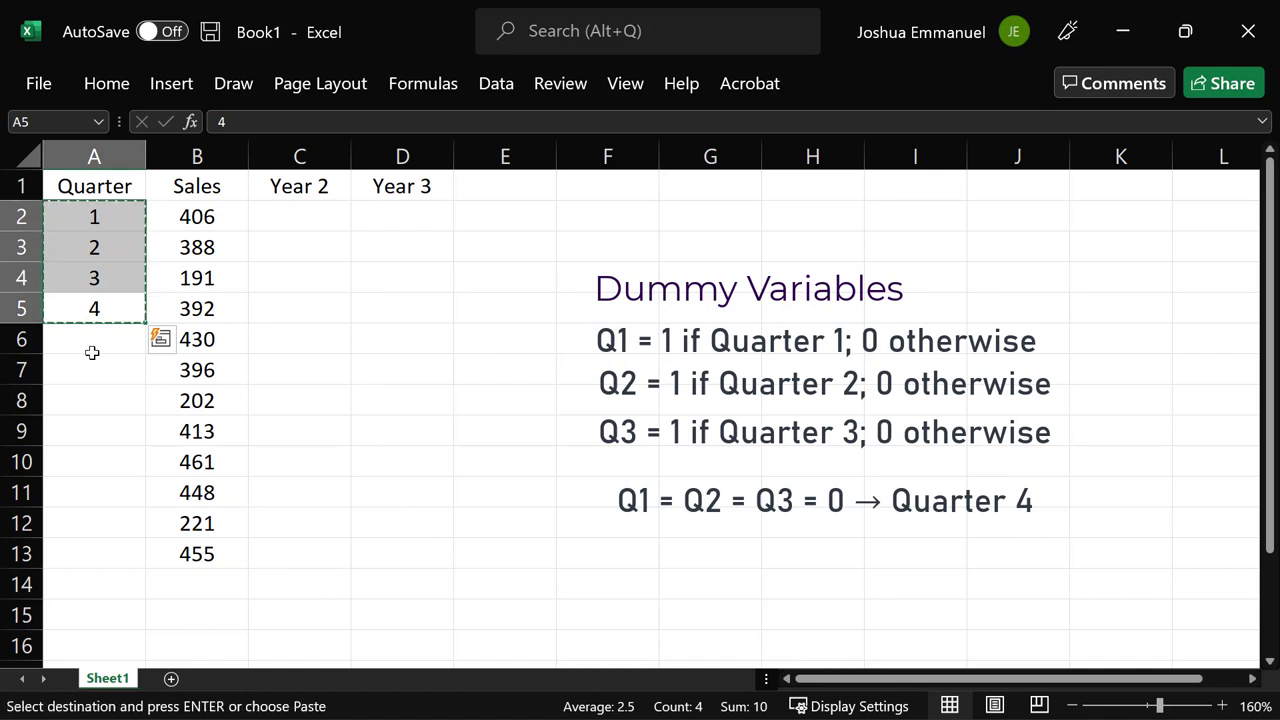
{"action": "left_click", "coordinate": [94, 338]}
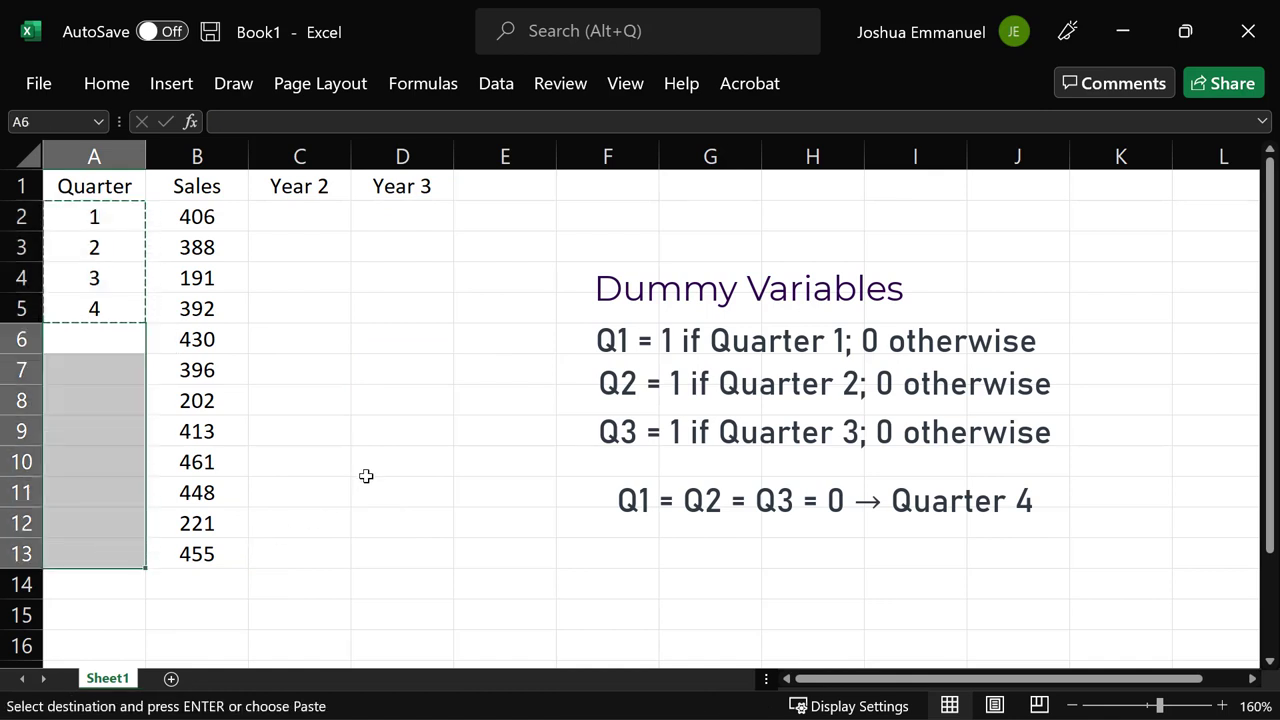
{"action": "key", "text": "ctrl+v"}
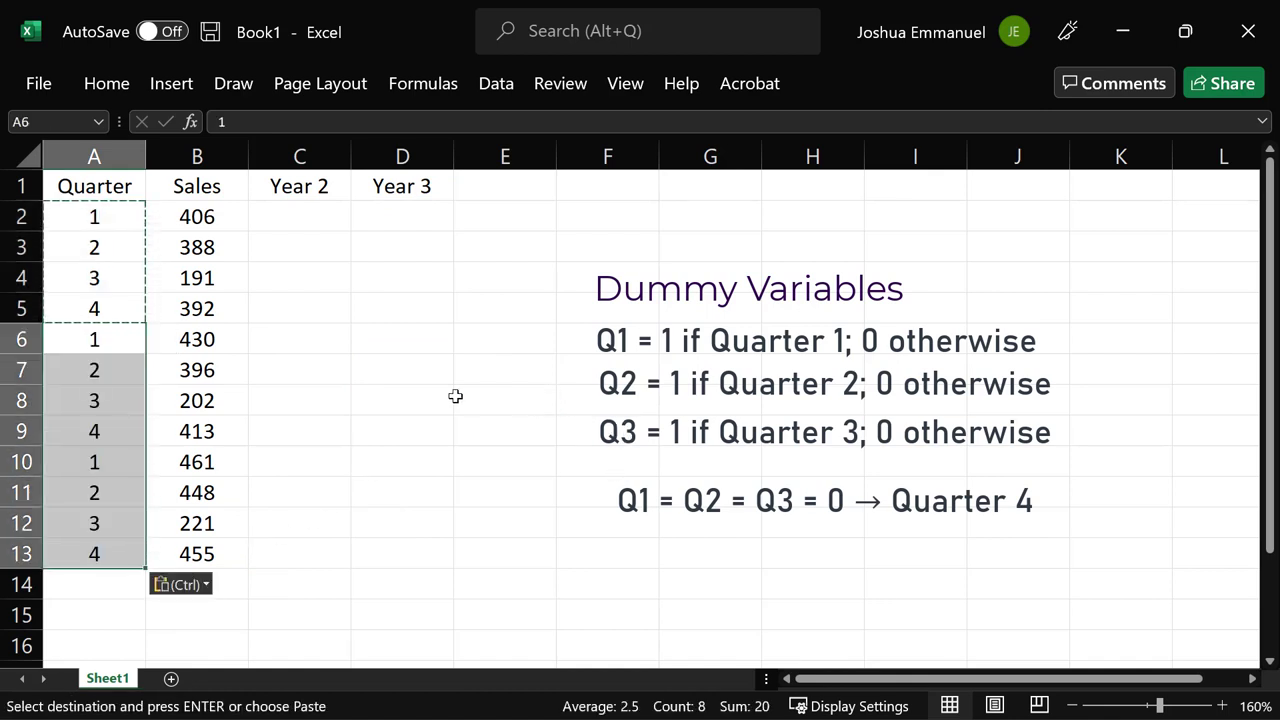
{"action": "left_click", "coordinate": [299, 216]}
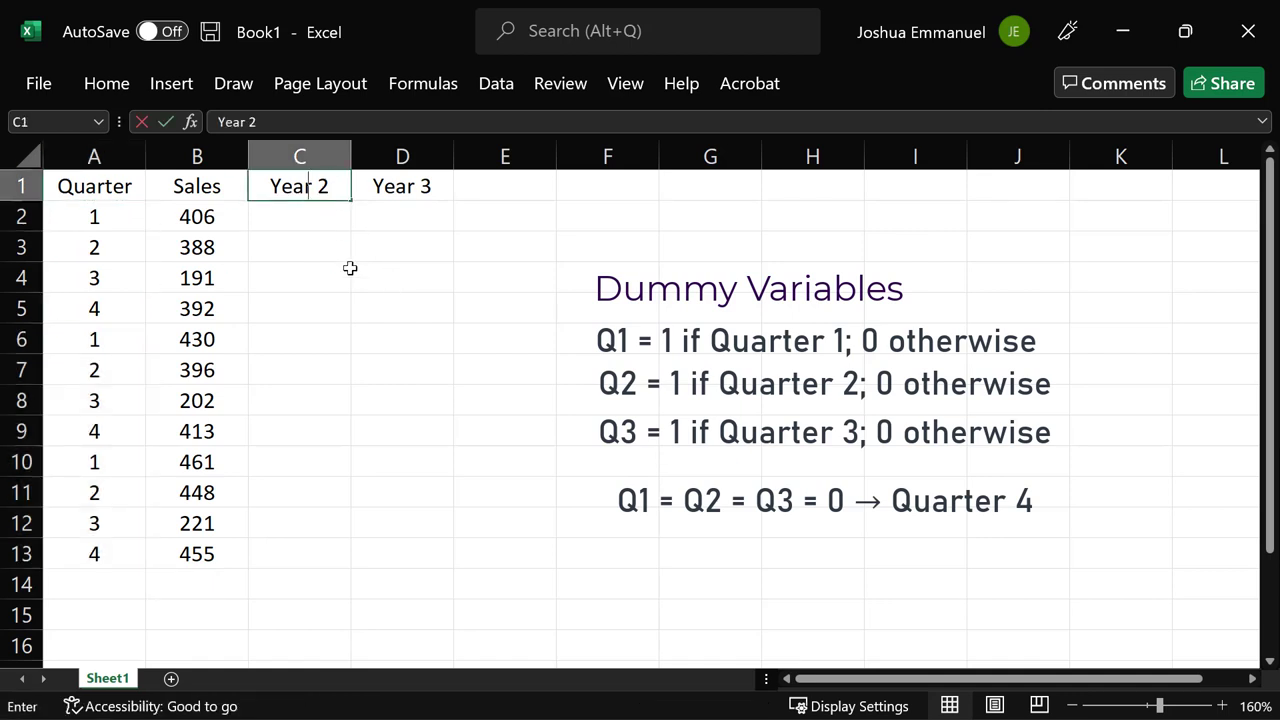
- Head columns C–E Q1, Q2, Q3 and enter the 1/0 dummy values in C2:E5
{"action": "type", "text": "Q1"}
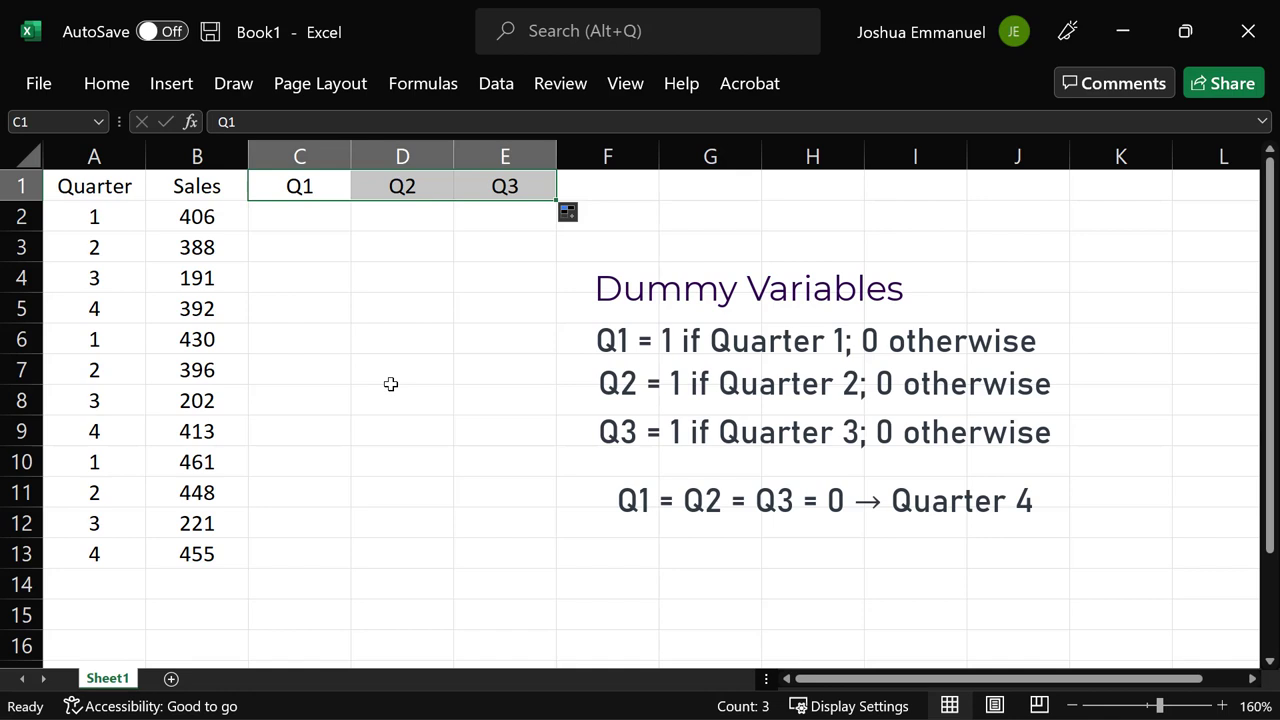
{"action": "left_click", "coordinate": [299, 216]}
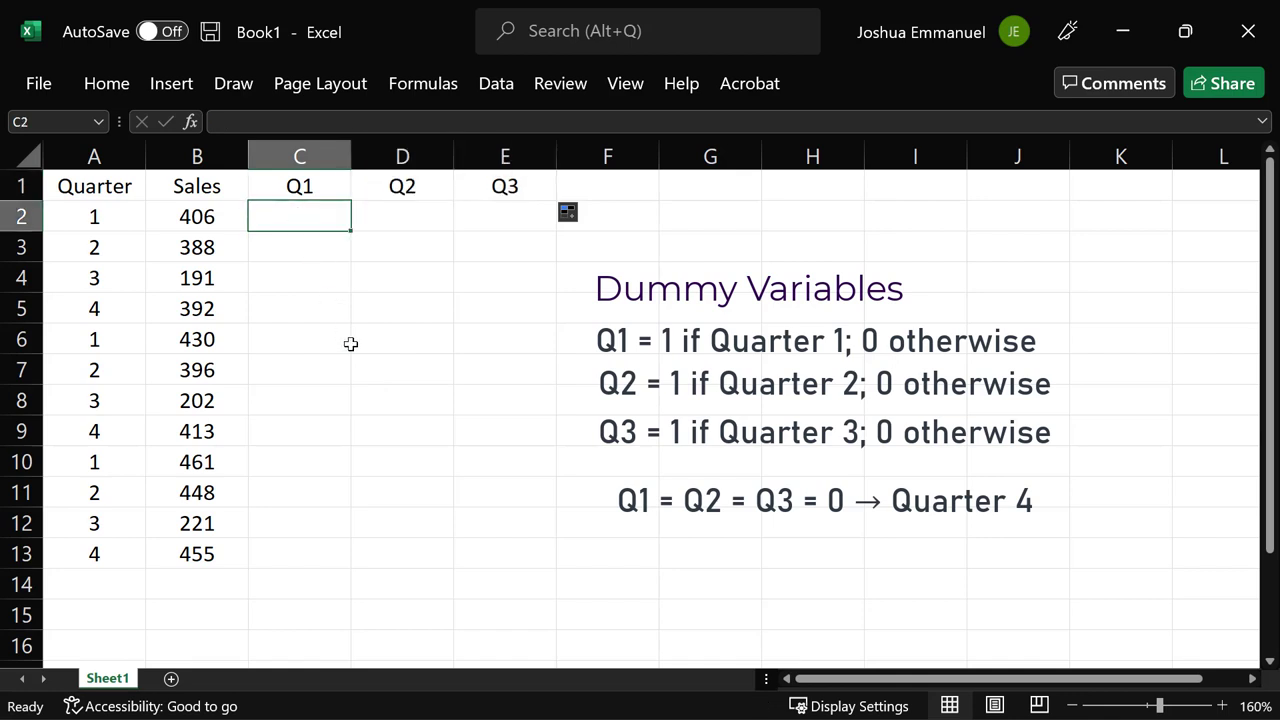
{"action": "type", "text": "1"}
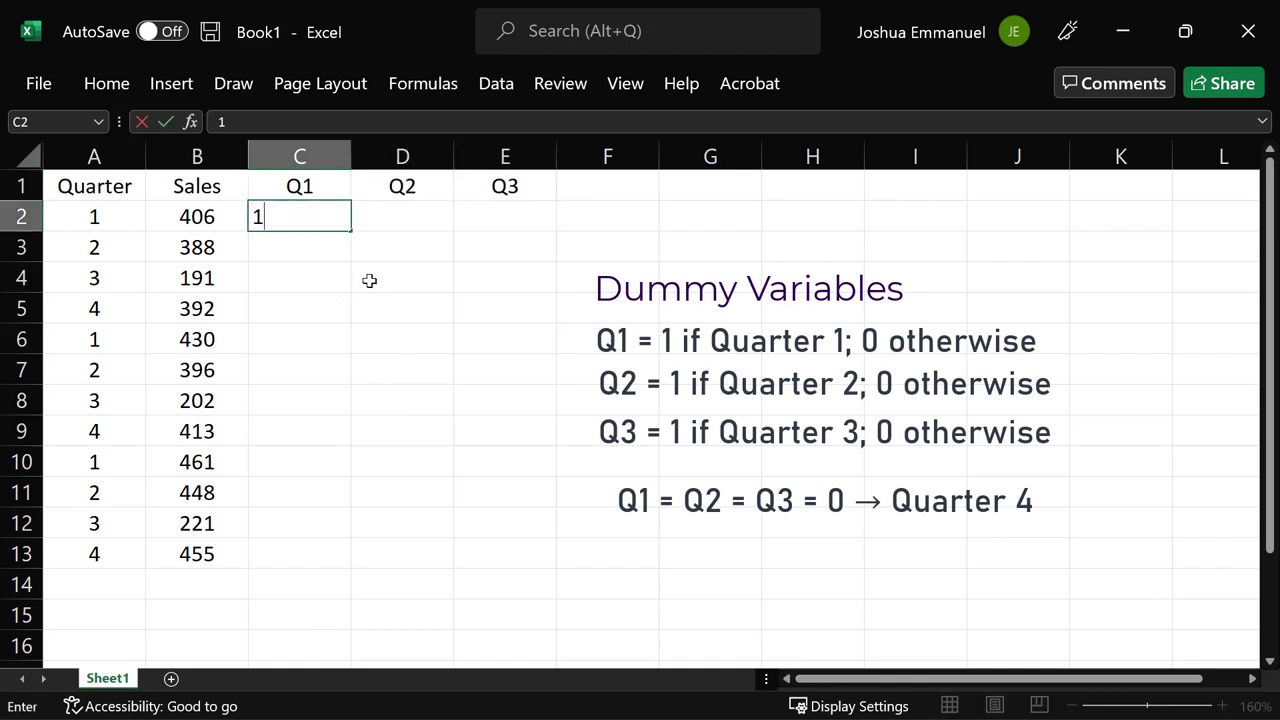
{"action": "type", "text": "0"}
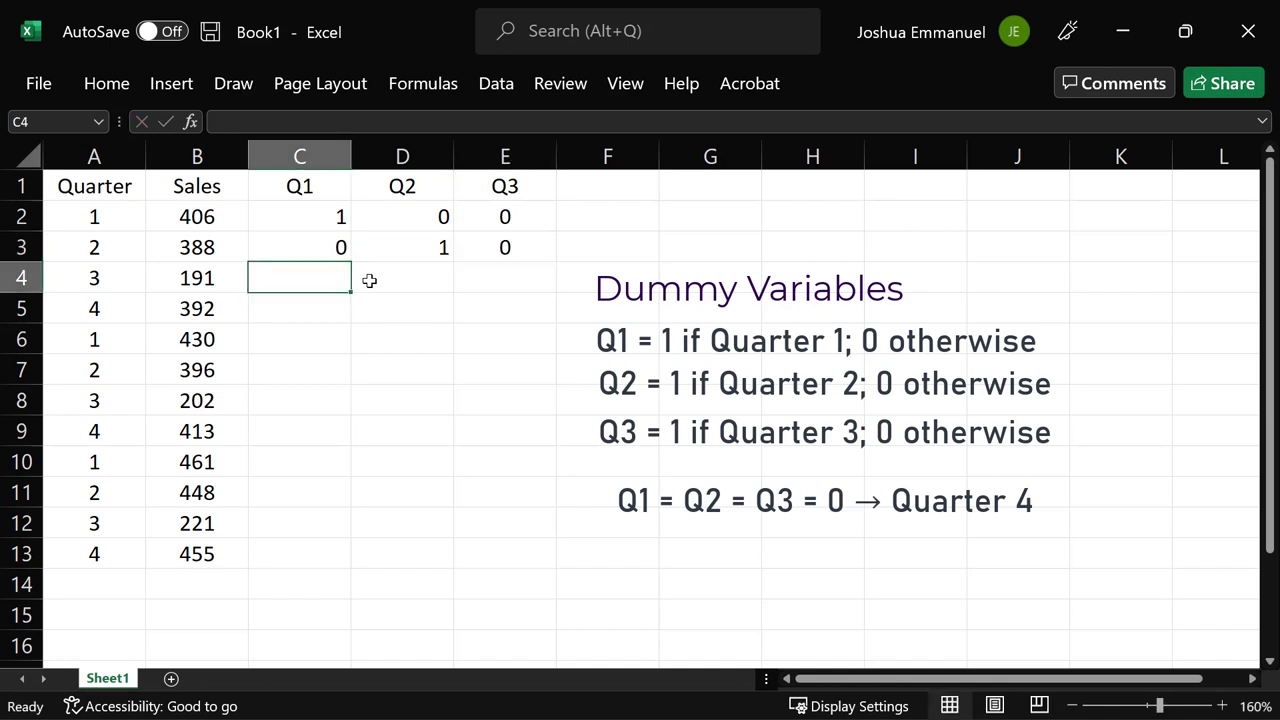
{"action": "type", "text": "0"}
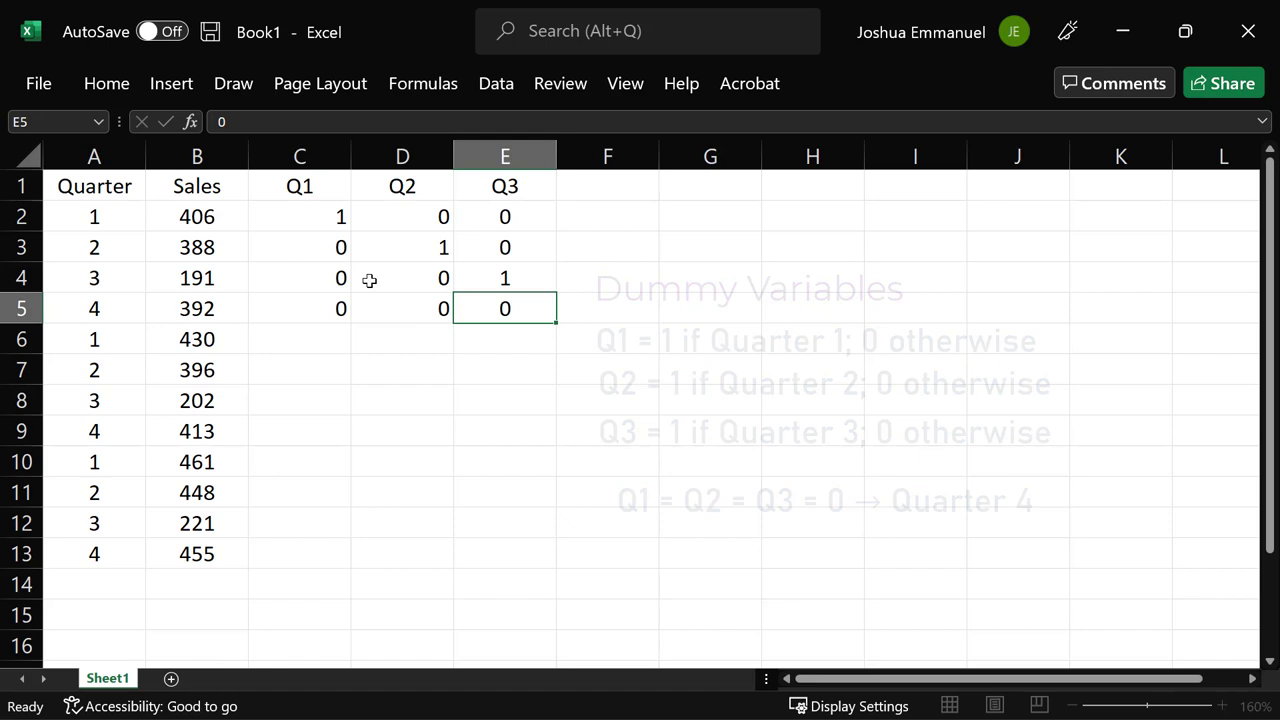
- Copy the C2:E5 dummy pattern into C6 and C10 to cover all twelve quarters
{"action": "left_click_drag", "start_coordinate": [504, 308], "coordinate": [402, 278]}
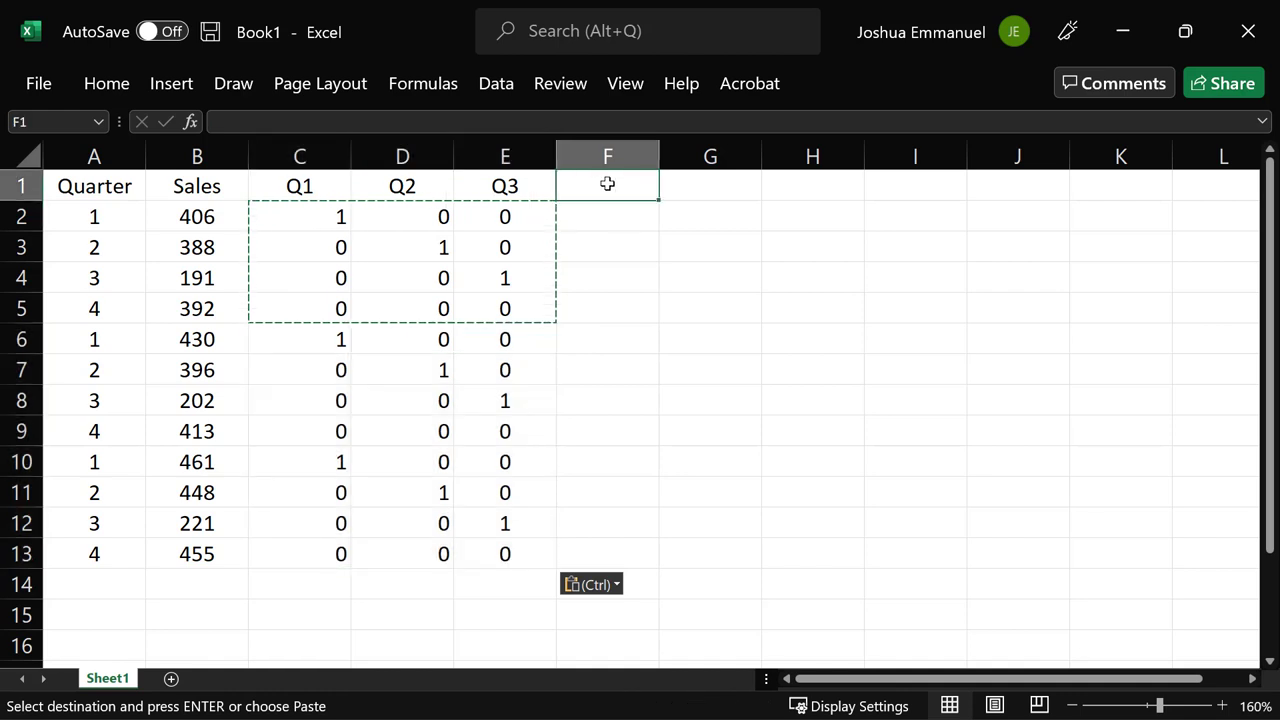
{"action": "mouse_move", "coordinate": [671, 271]}
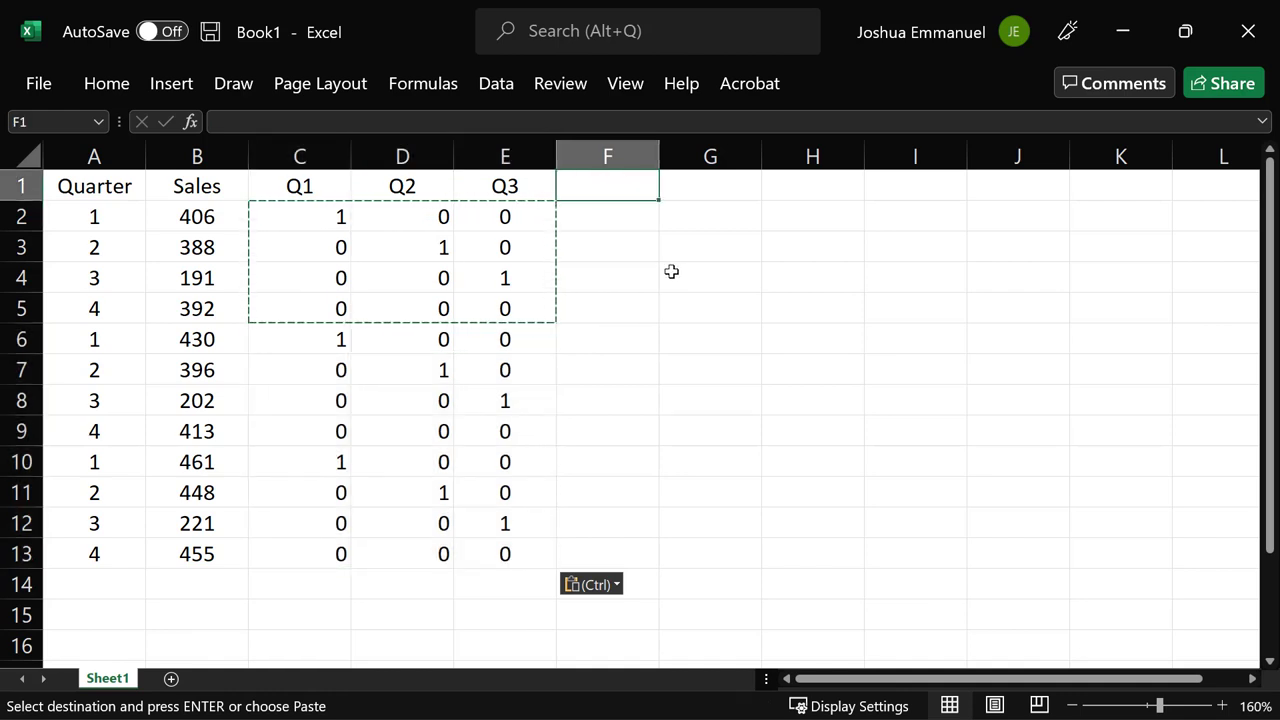
{"action": "key", "text": "Escape"}
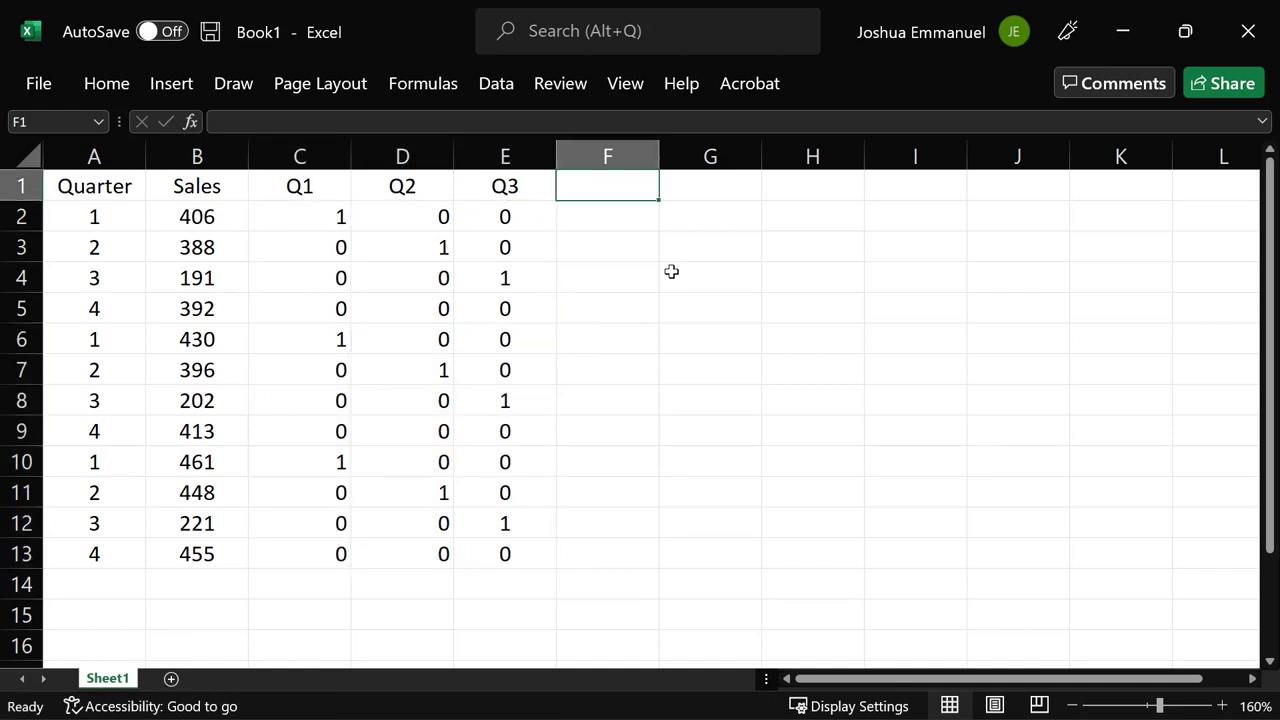
- Head column F 'Period (t)' and fill it with 1 through 12 down to F13
{"action": "type", "text": "Period (t"}
{"action": "left_click", "coordinate": [607, 216]}
{"action": "type", "text": "1"}
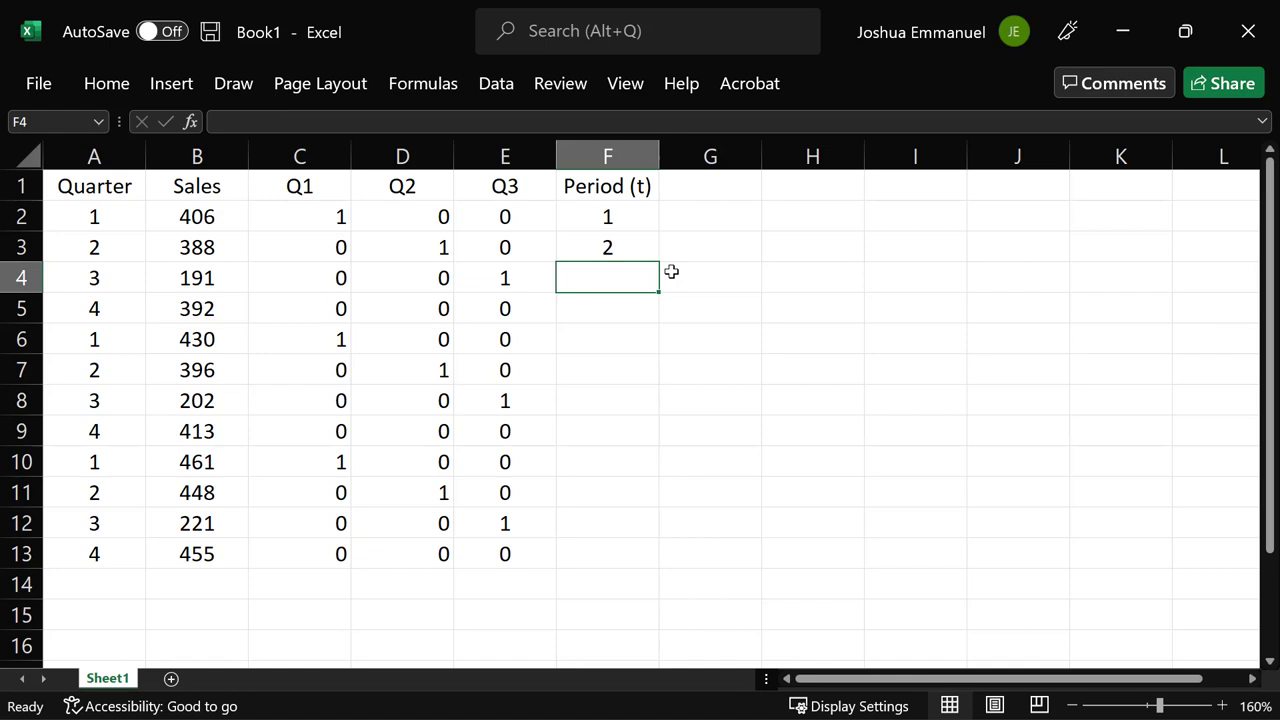
{"action": "left_click_drag", "start_coordinate": [607, 216], "coordinate": [607, 247]}
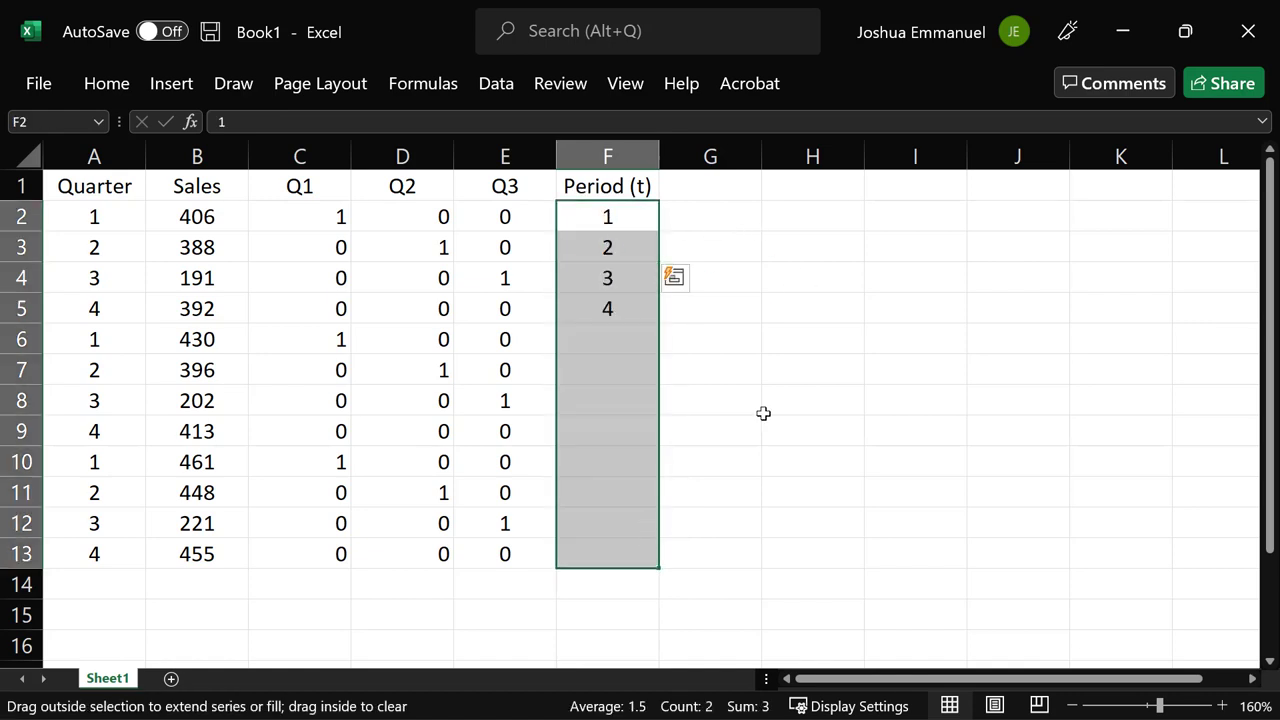
{"action": "left_click_drag", "start_coordinate": [607, 308], "coordinate": [607, 553]}
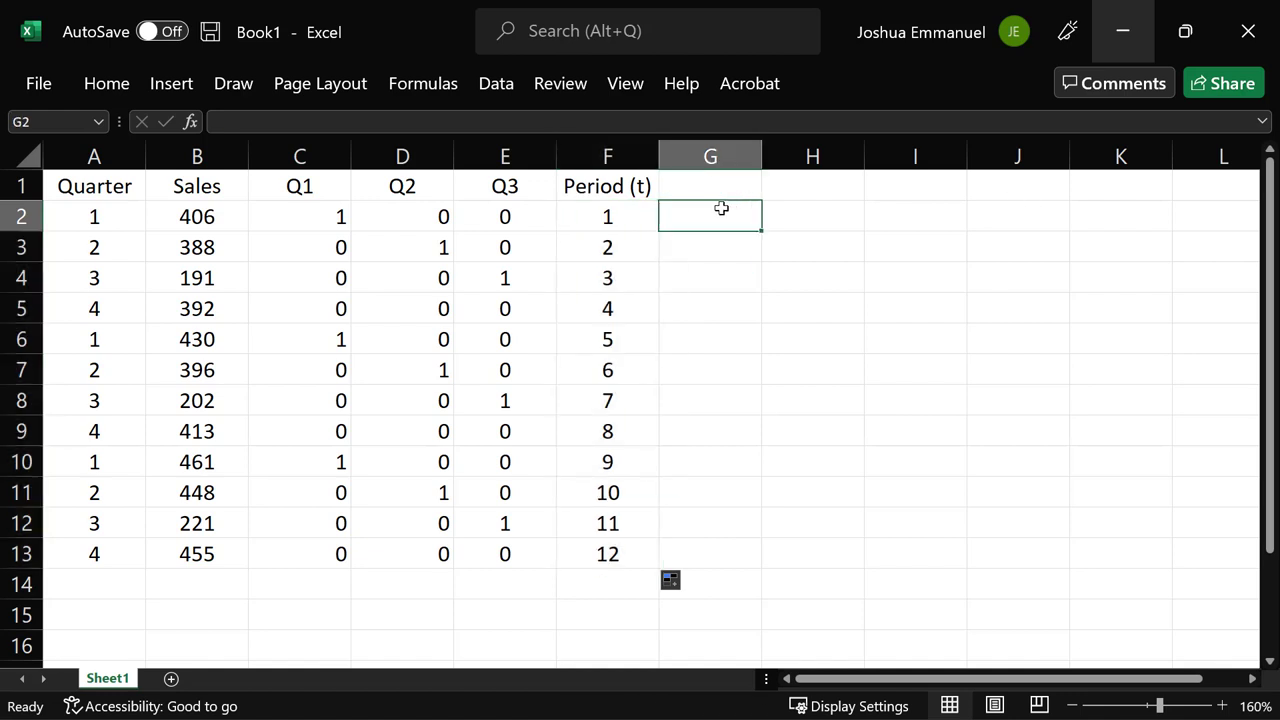
{"action": "mouse_move", "coordinate": [1097, 325]}
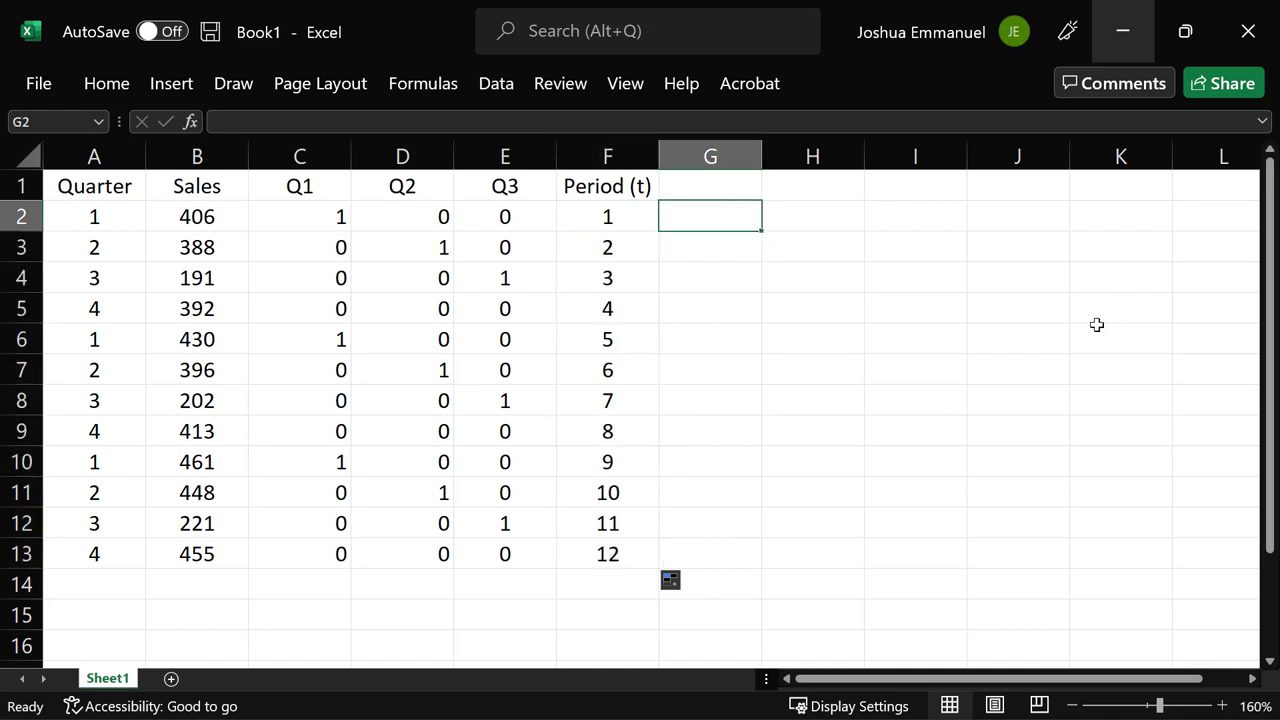
{"action": "mouse_move", "coordinate": [500, 95]}
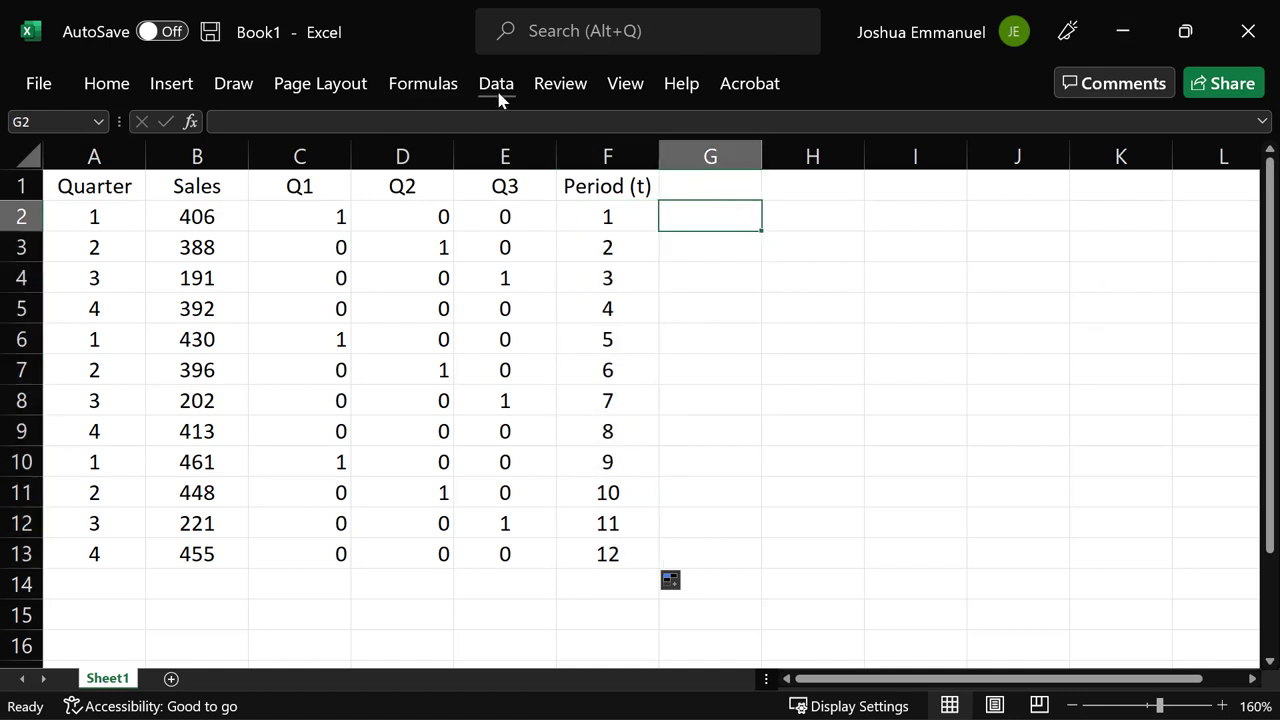
- Choose Regression from the Data Analysis tools and confirm
{"action": "left_click", "coordinate": [496, 83]}
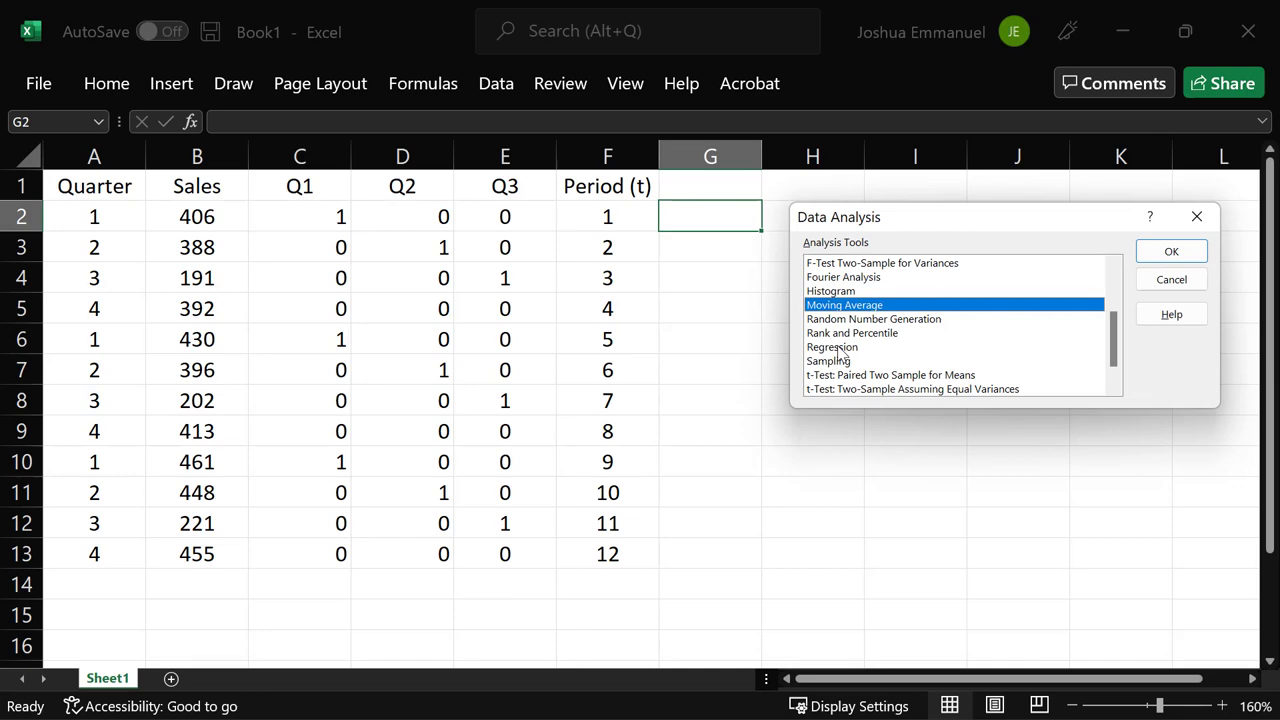
{"action": "left_click", "coordinate": [833, 346]}
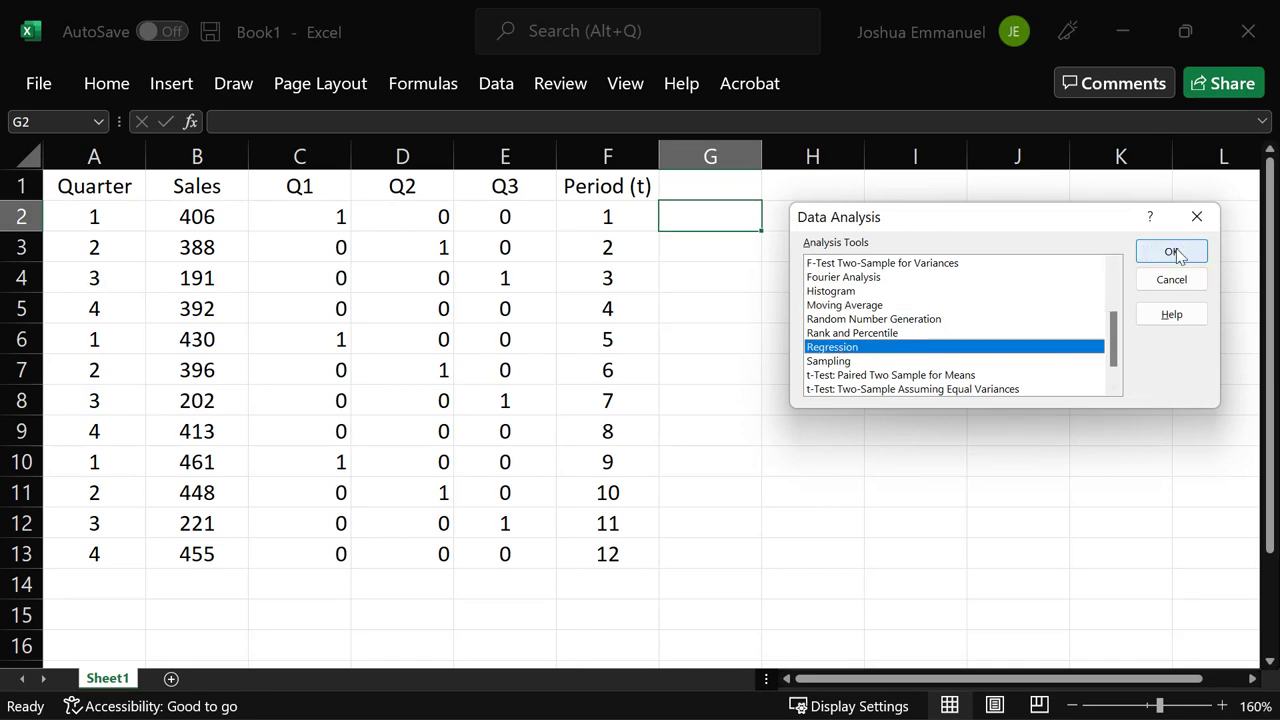
{"action": "left_click", "coordinate": [1171, 251]}
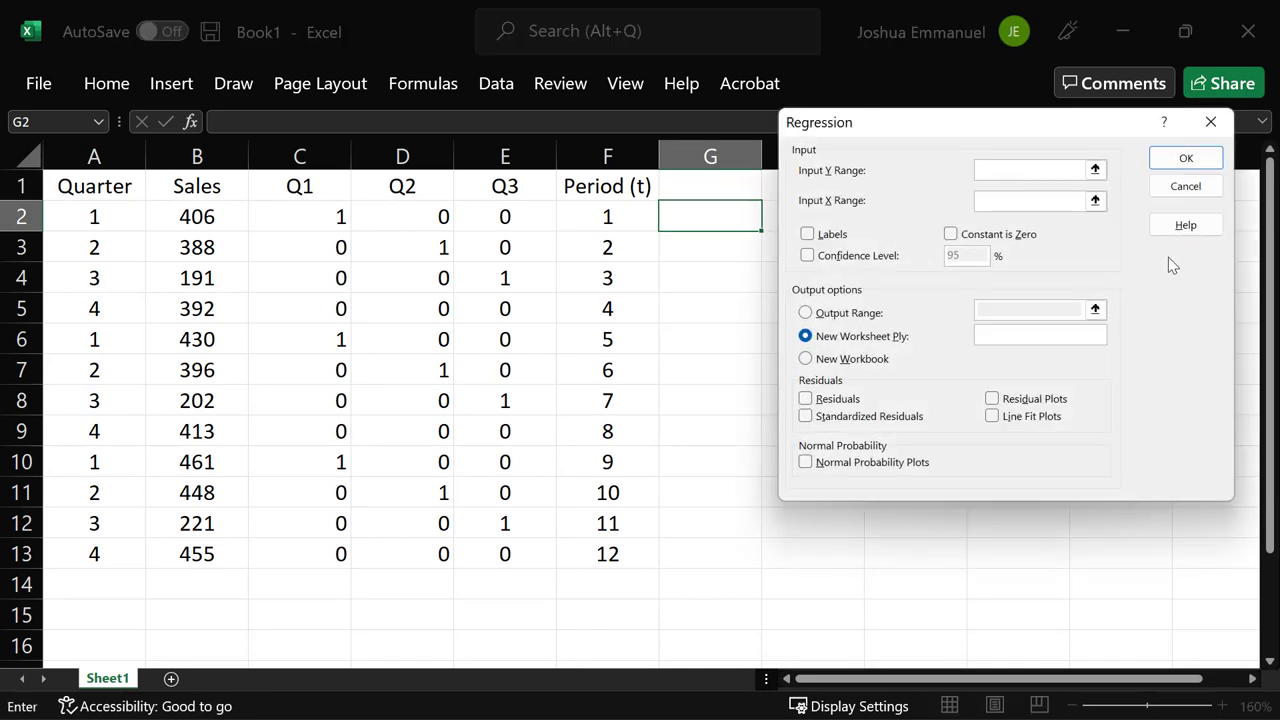
- Regress Sales ($B$1:$B$13) on Q1–Period (t) ($C$1:$F$13) with Labels ticked
{"action": "left_click", "coordinate": [1030, 169]}
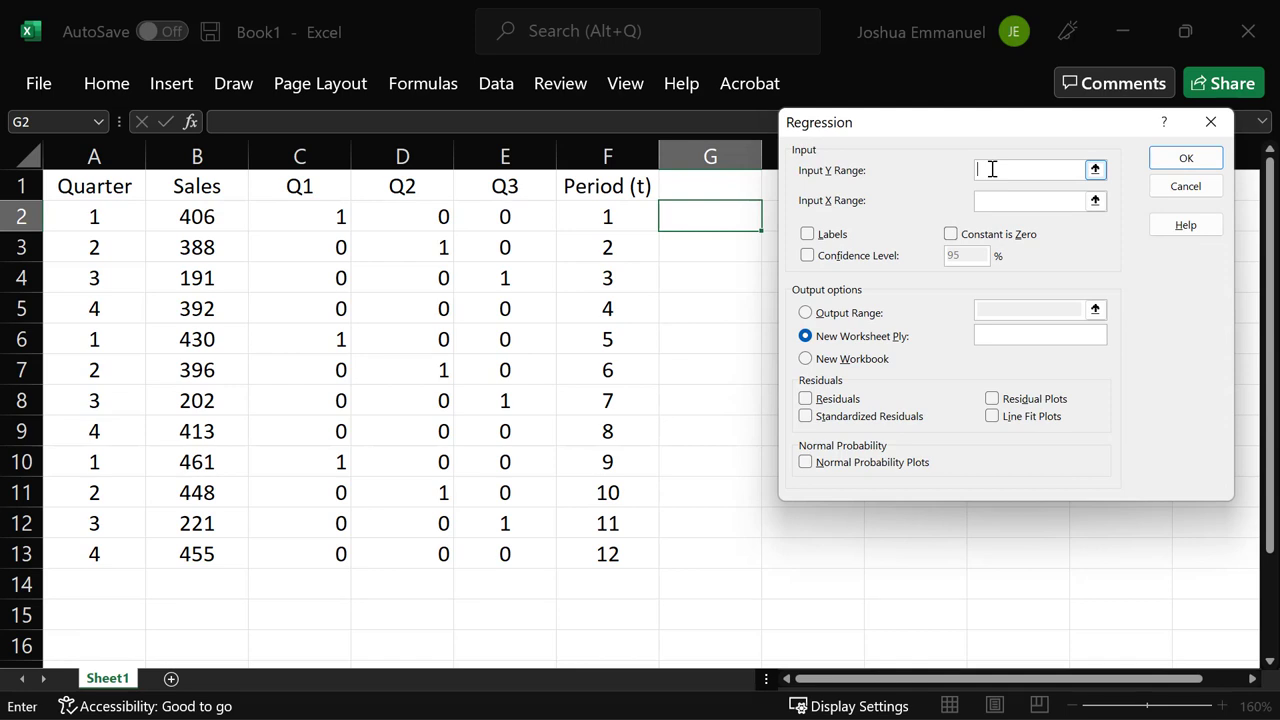
{"action": "left_click_drag", "start_coordinate": [197, 186], "coordinate": [197, 523]}
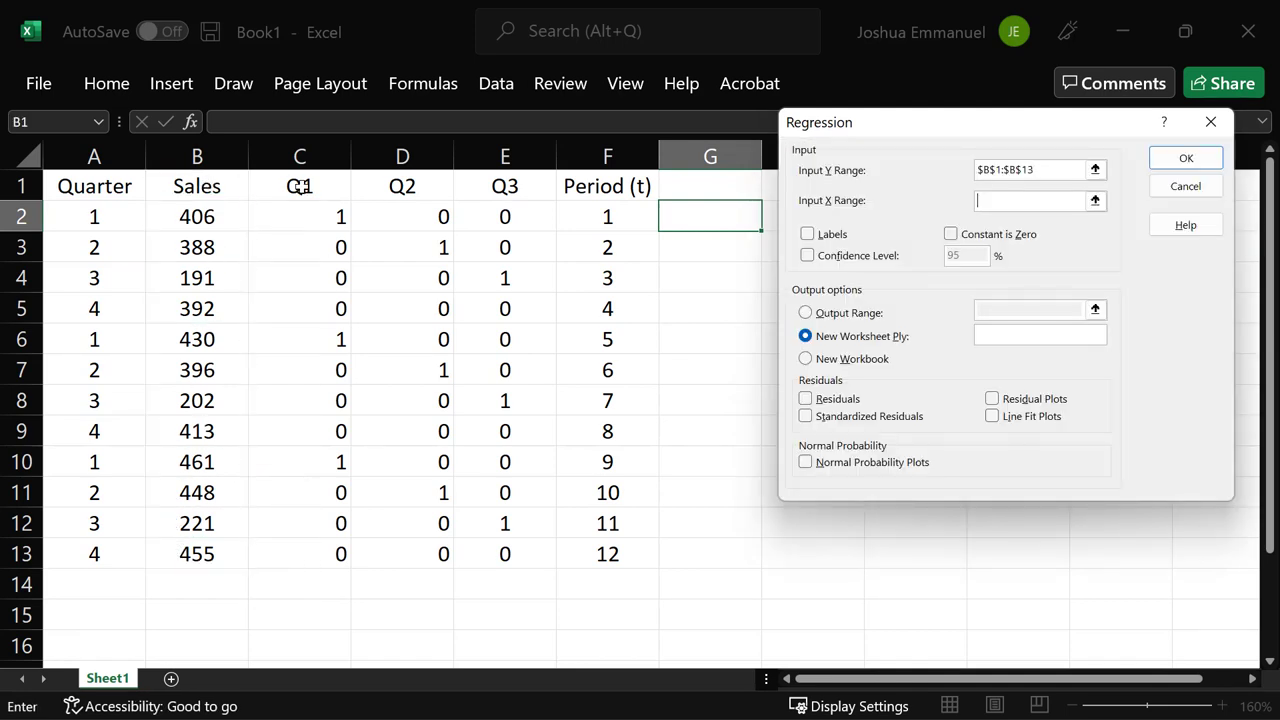
{"action": "left_click_drag", "start_coordinate": [299, 186], "coordinate": [607, 400]}
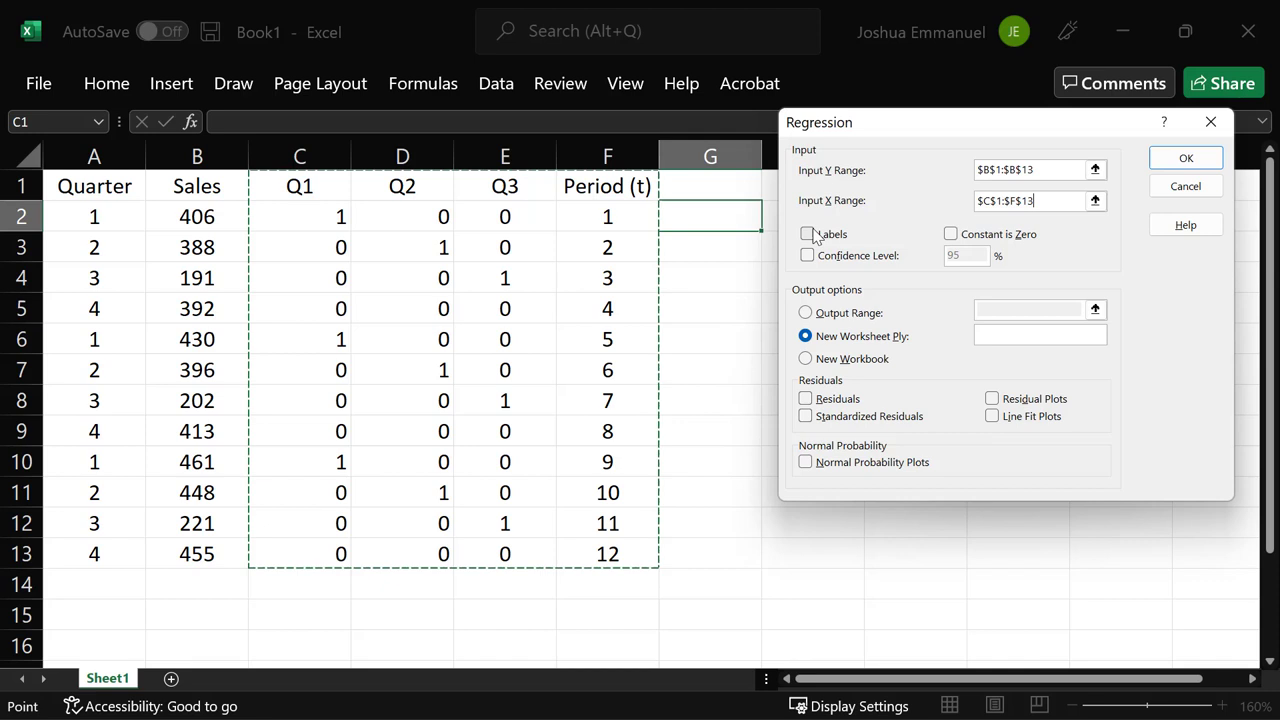
{"action": "left_click", "coordinate": [807, 233]}
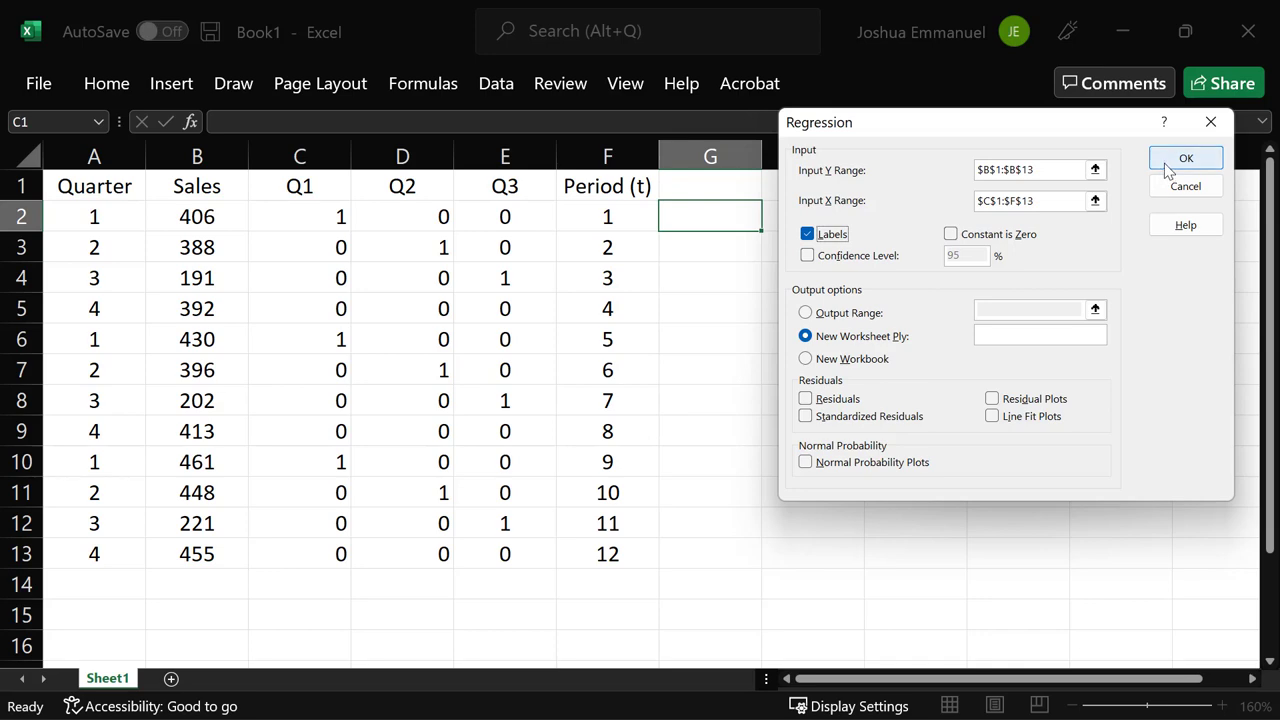
{"action": "left_click", "coordinate": [1186, 158]}
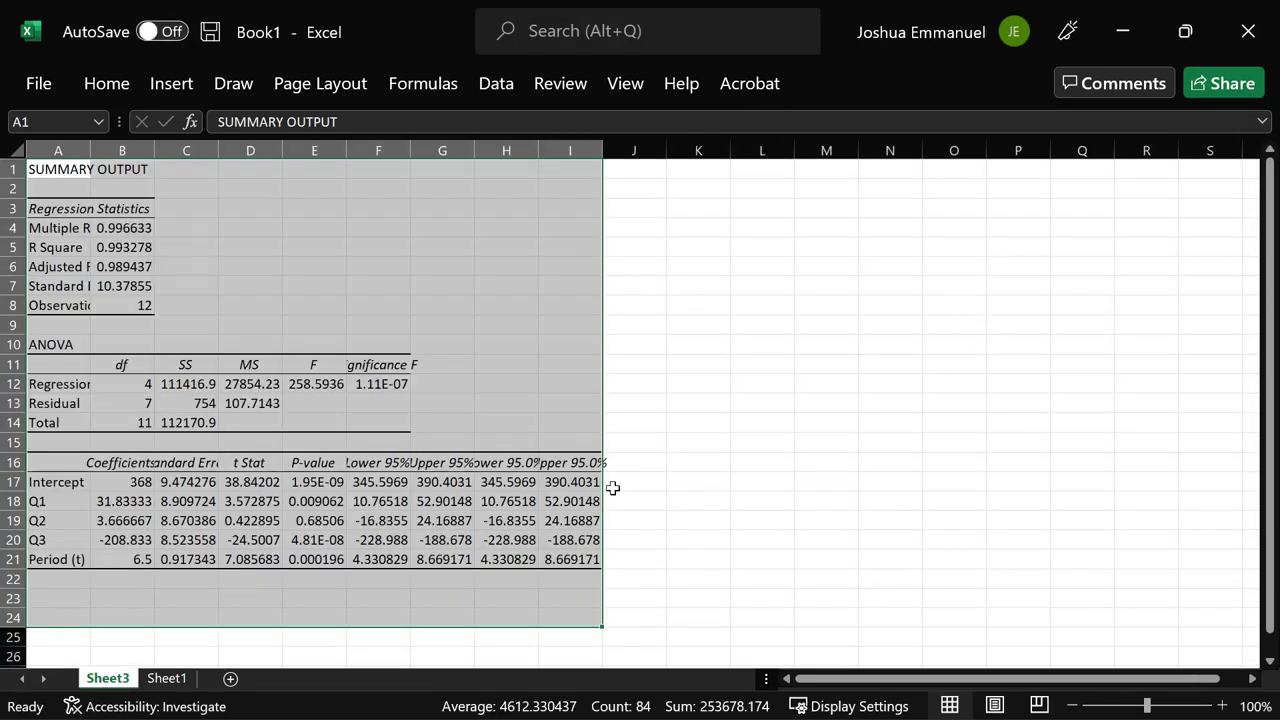
{"action": "mouse_move", "coordinate": [808, 475]}
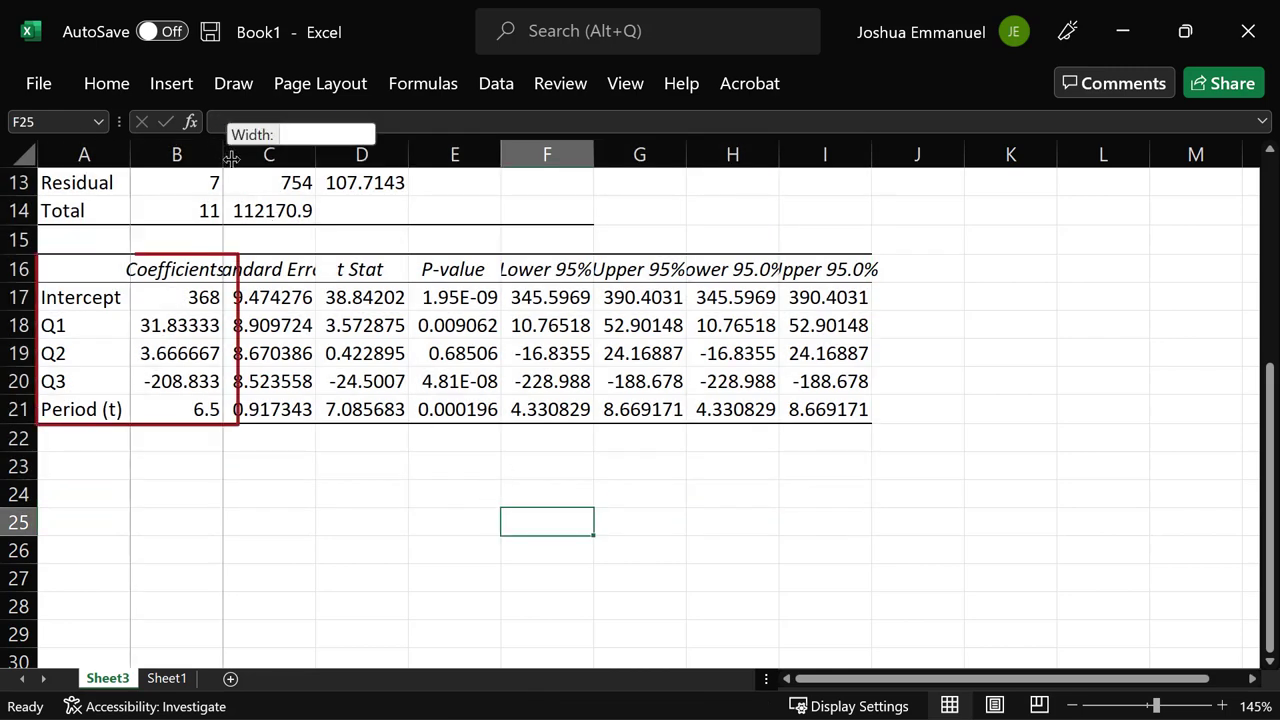
- Widen Sheet3's Coefficients column so intercept 368 and Period (t) 6.5 display fully
{"action": "left_click_drag", "start_coordinate": [230, 155], "coordinate": [240, 155]}
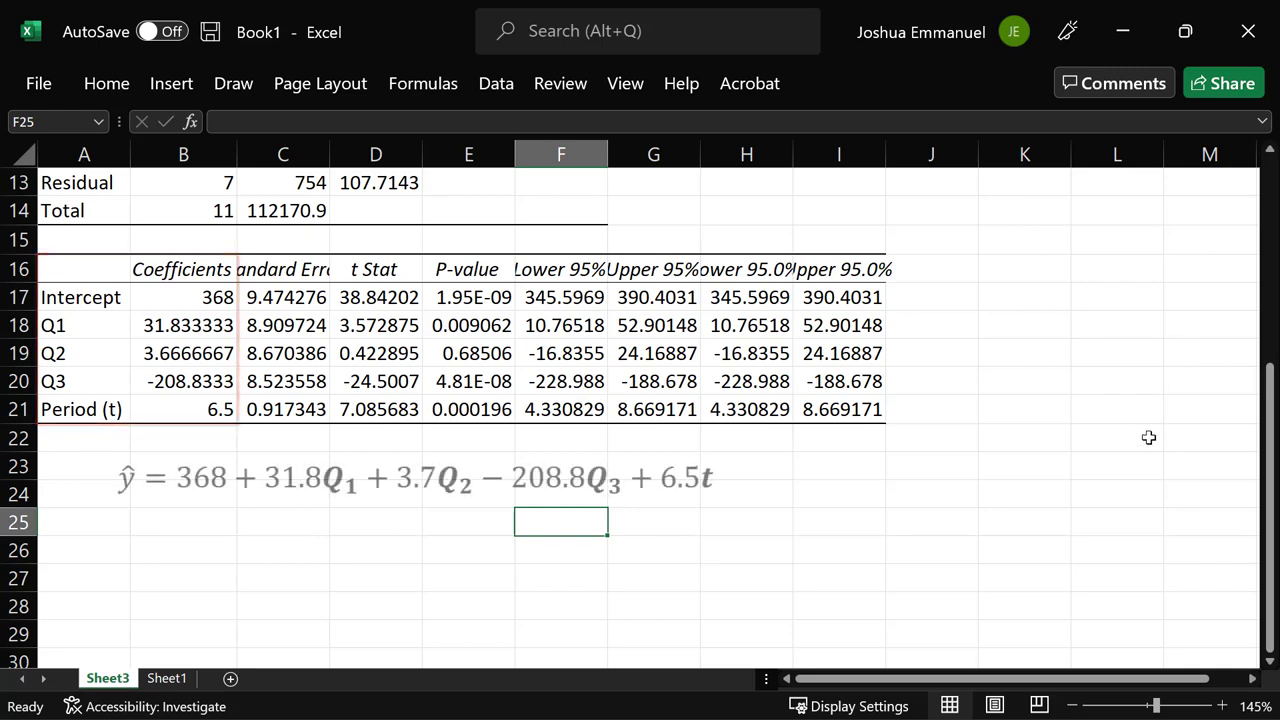
{"action": "left_click", "coordinate": [1023, 465]}
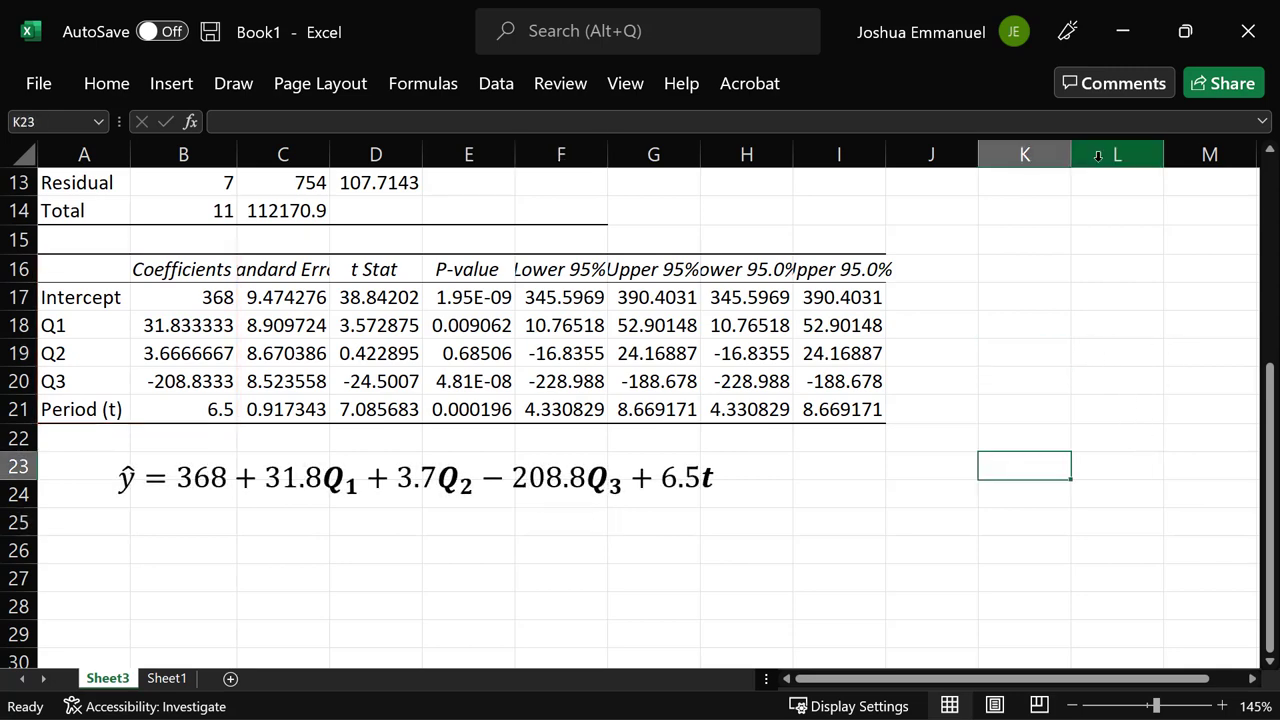